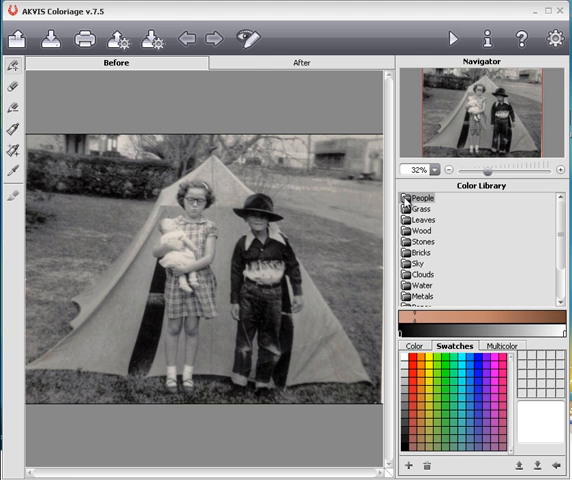
Pick a brown skin tone from the People colours of the colour library.
left_click(404, 200)
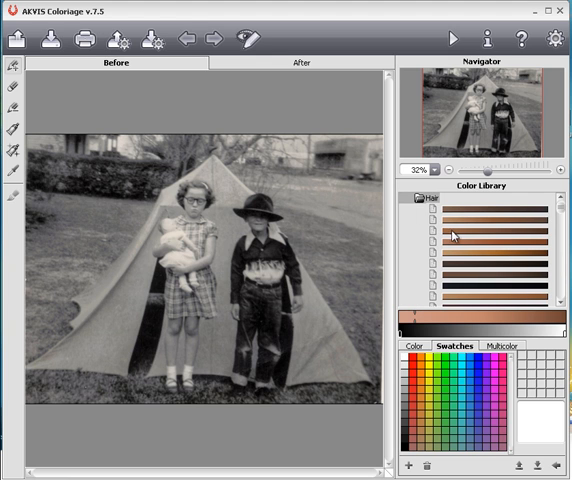
left_click(492, 236)
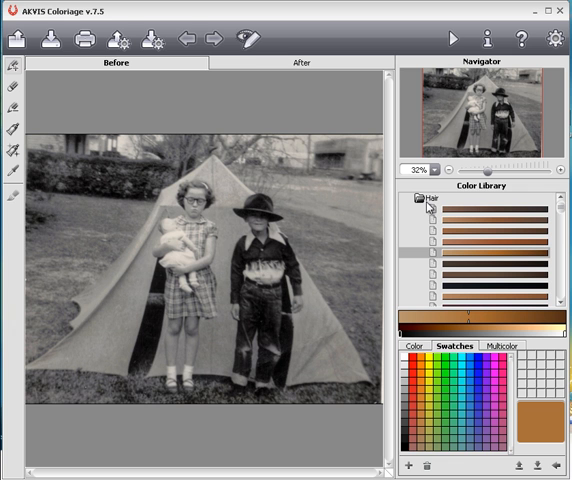
mouse_move(424, 204)
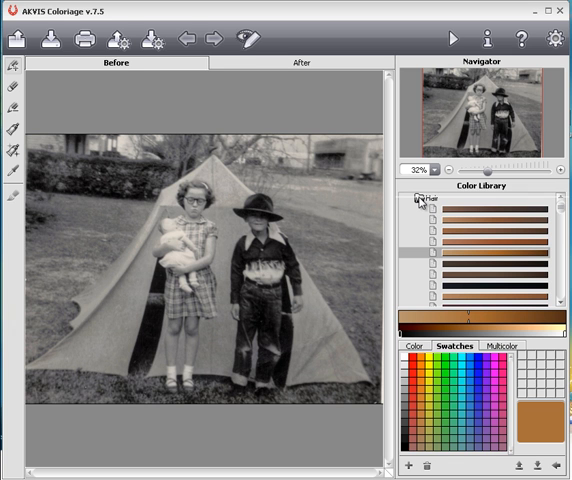
left_click(412, 196)
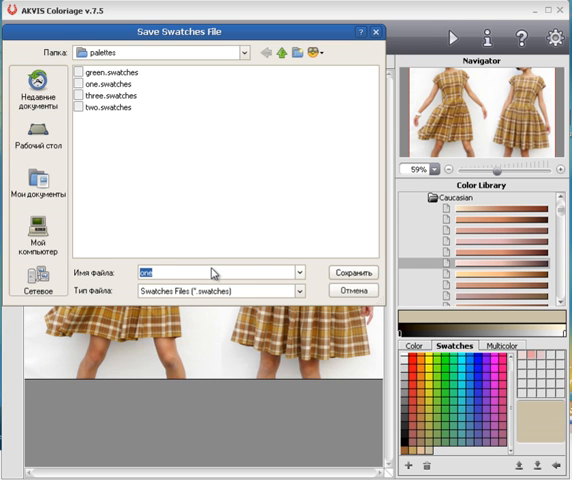
Save the swatch palette as a file named 'dress' in the palettes folder.
type("dress")
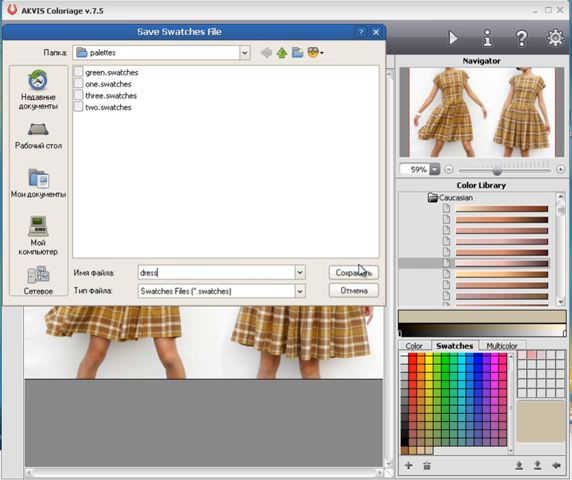
left_click(356, 272)
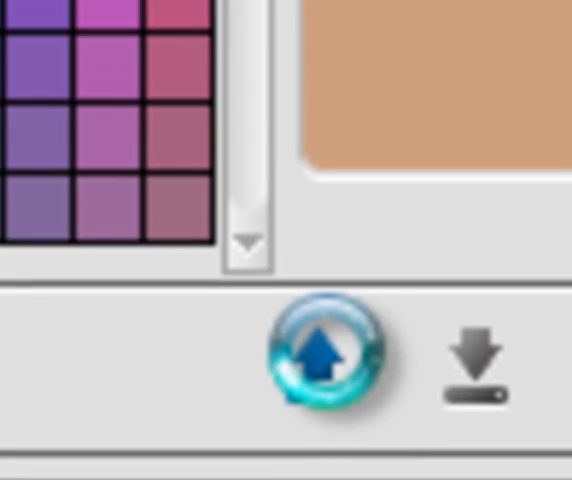
Bring up the Open Swatches File dialog to reload dress.swatches.
left_click(480, 360)
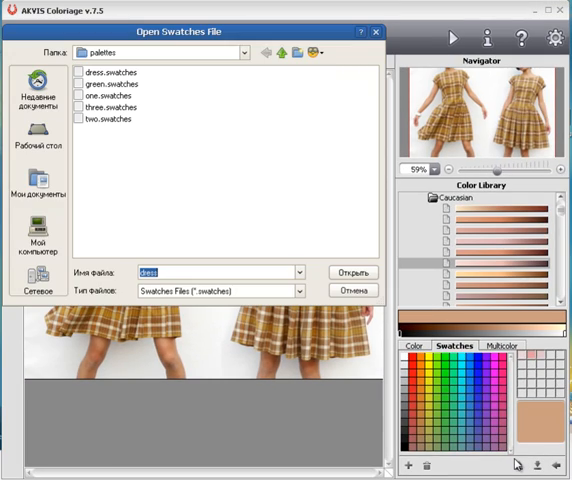
mouse_move(222, 192)
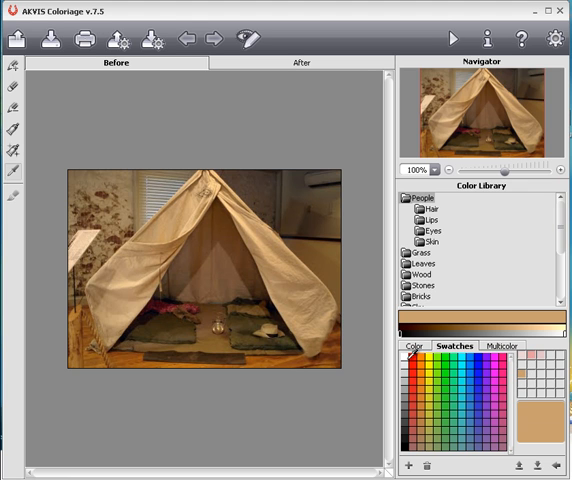
mouse_move(300, 280)
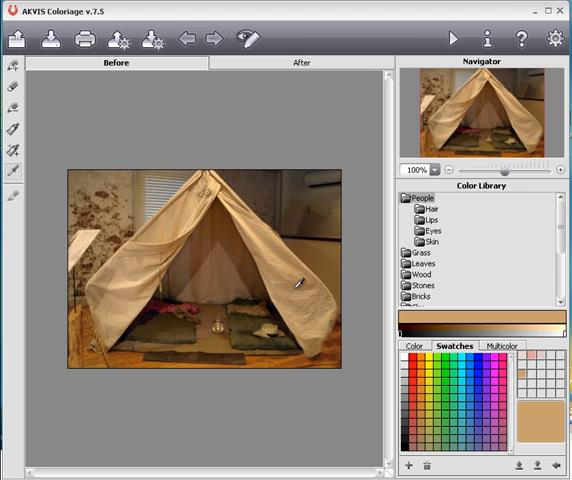